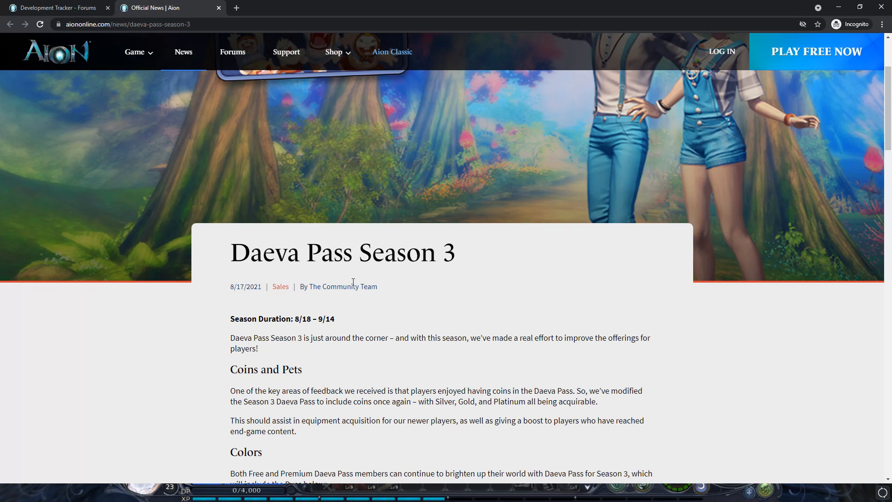
# Read the Daeva Pass Season 3 article from the banner through duration, coins, pets and colors.
pyautogui.scroll(3)
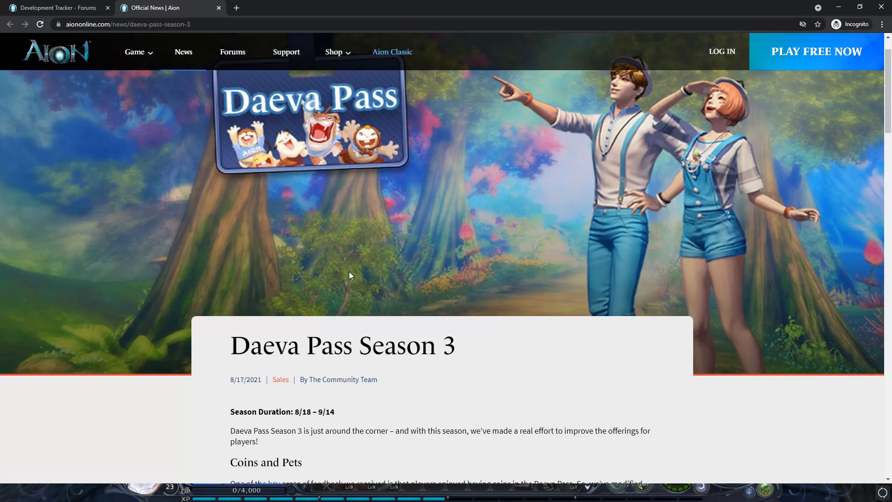
pyautogui.moveTo(327, 128)
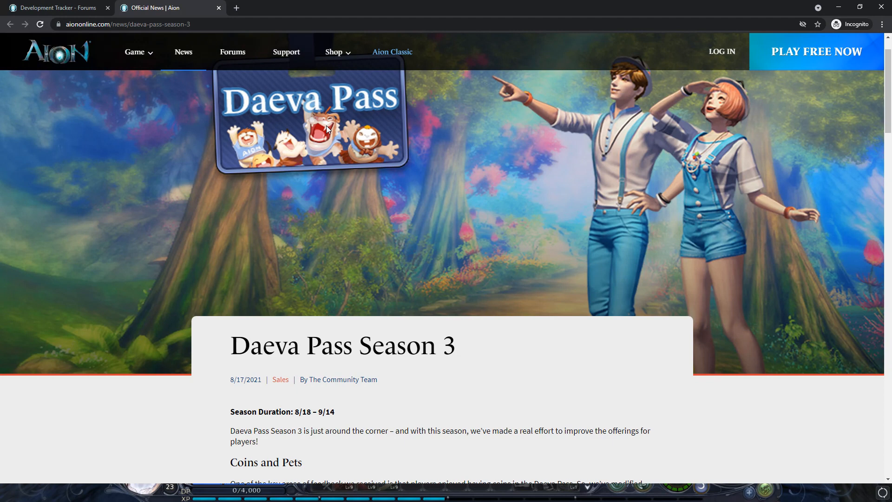
pyautogui.scroll(-3)
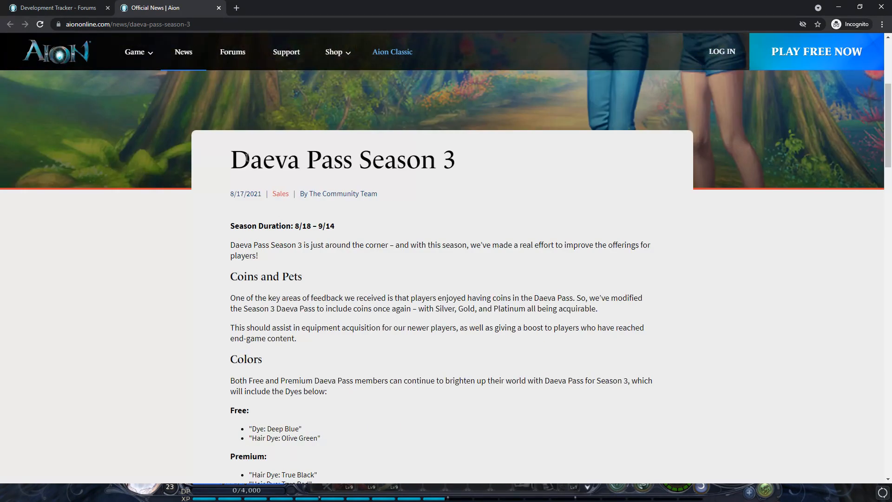
pyautogui.scroll(-3)
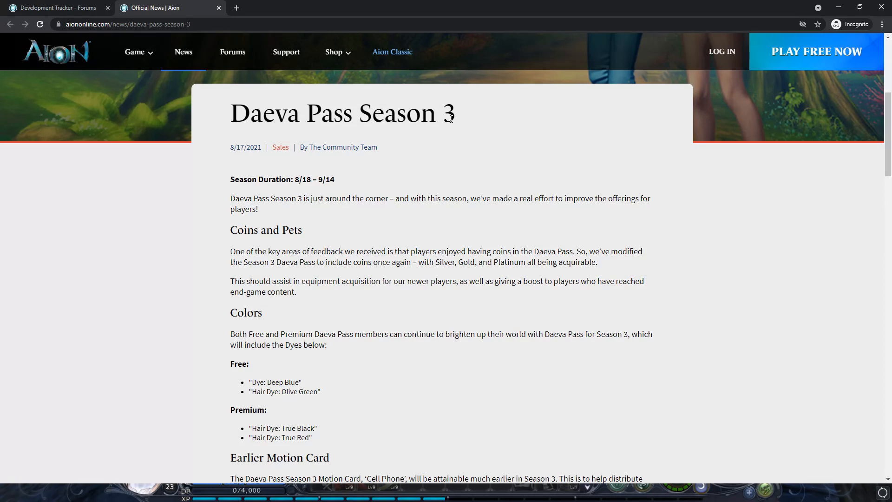
pyautogui.moveTo(246, 213)
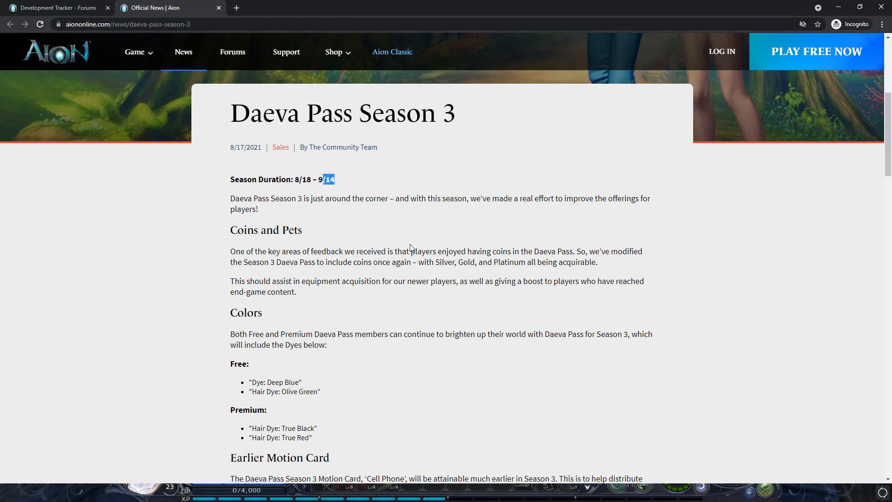
pyautogui.scroll(-3)
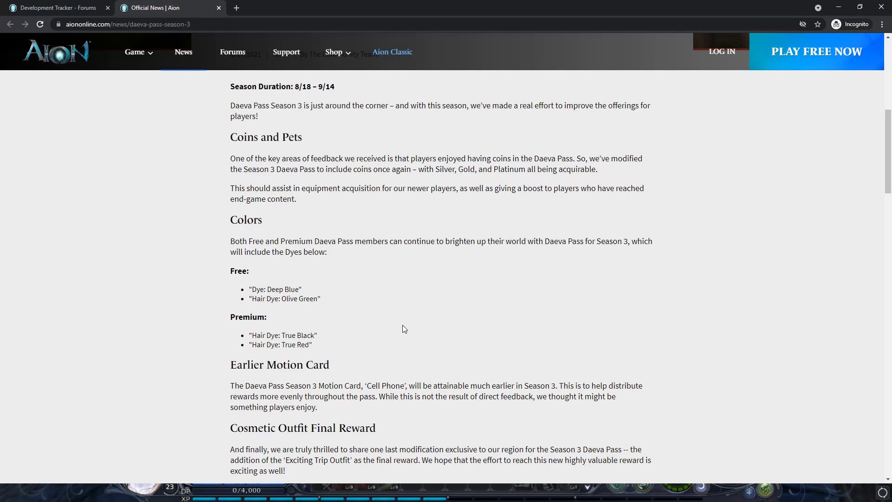
# Reread the free and premium dye lists, deselecting the True Black hair dye line.
pyautogui.scroll(3)
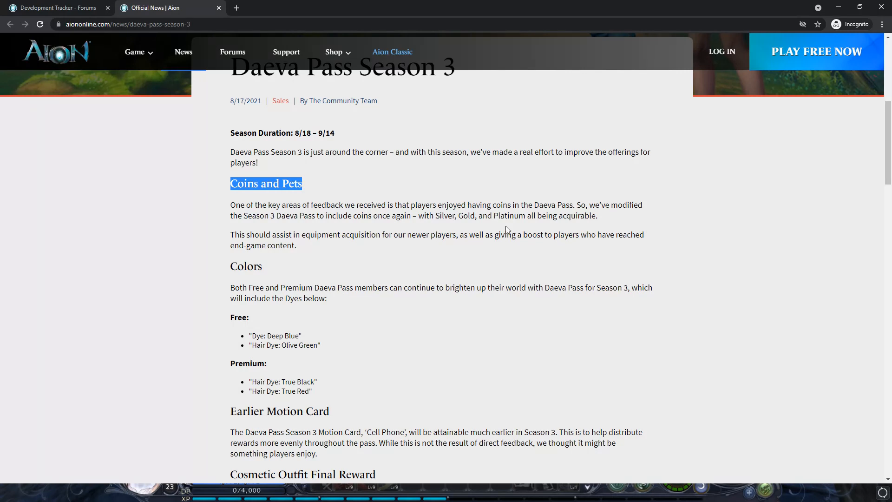
pyautogui.moveTo(452, 230)
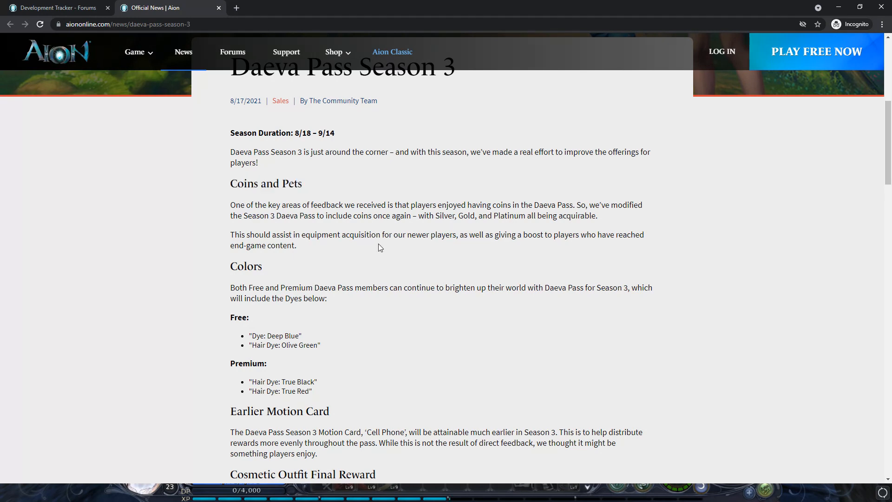
pyautogui.scroll(-3)
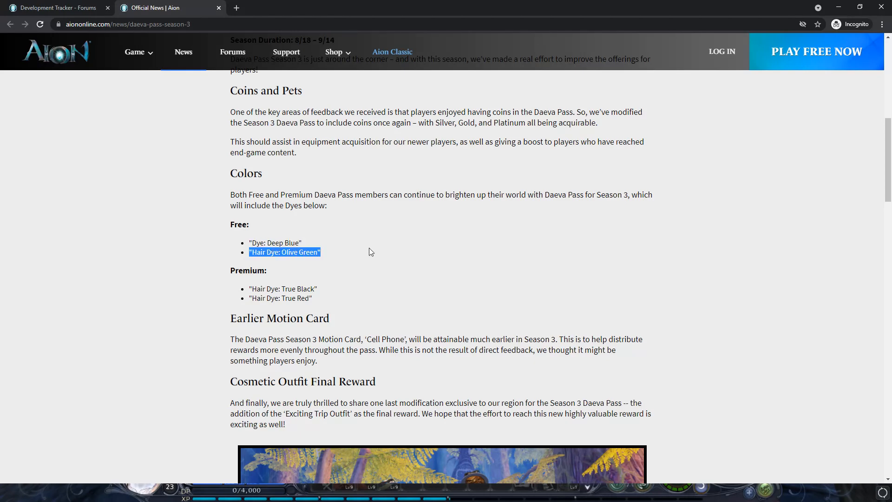
pyautogui.scroll(-3)
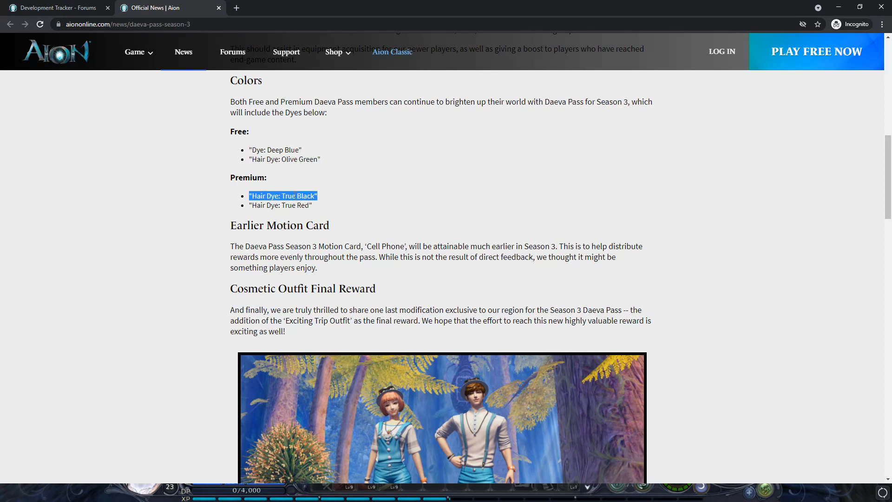
pyautogui.click(391, 216)
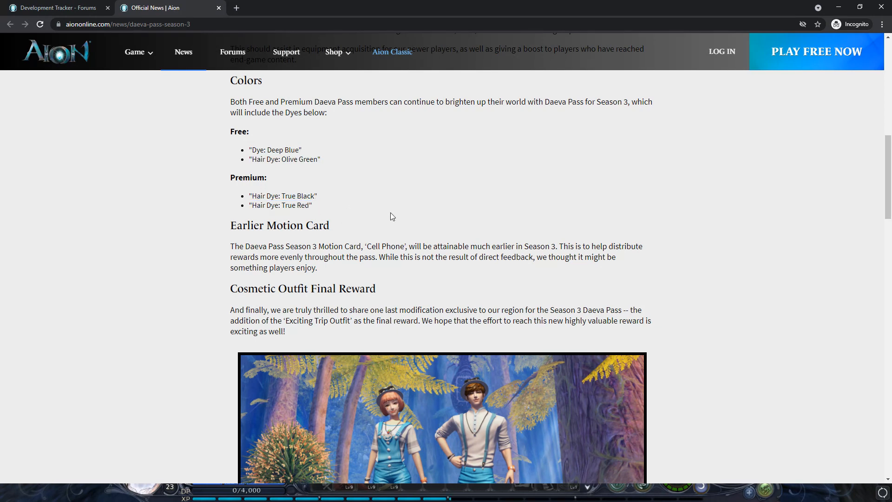
# Read the Earlier Motion Card and Cosmetic Outfit Final Reward paragraphs with the outfit image in view.
pyautogui.scroll(-3)
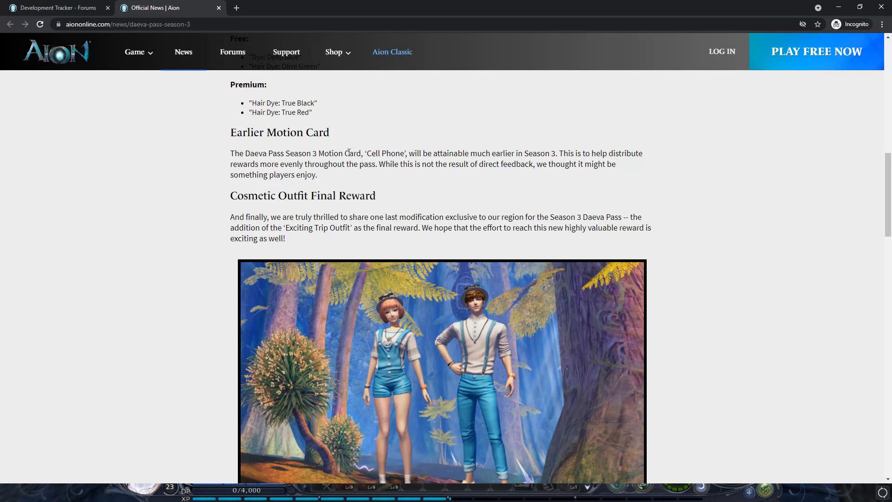
pyautogui.moveTo(397, 158)
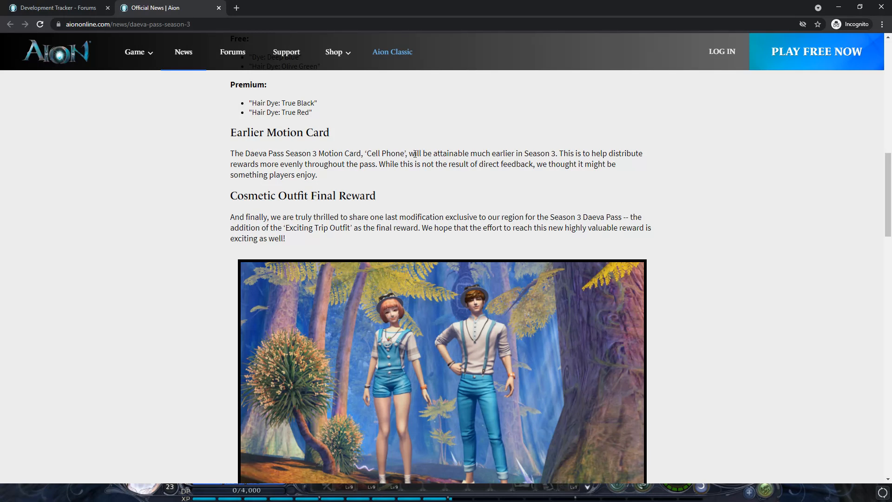
pyautogui.moveTo(413, 154); pyautogui.dragTo(532, 153)
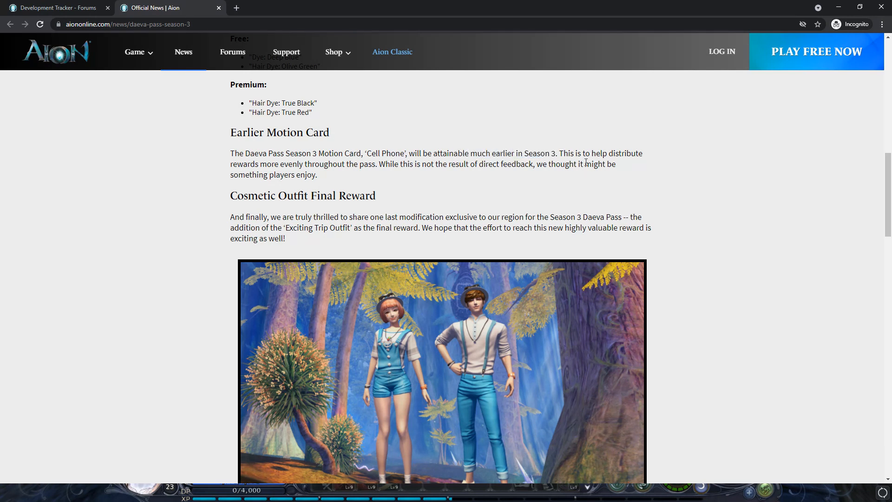
pyautogui.moveTo(488, 181)
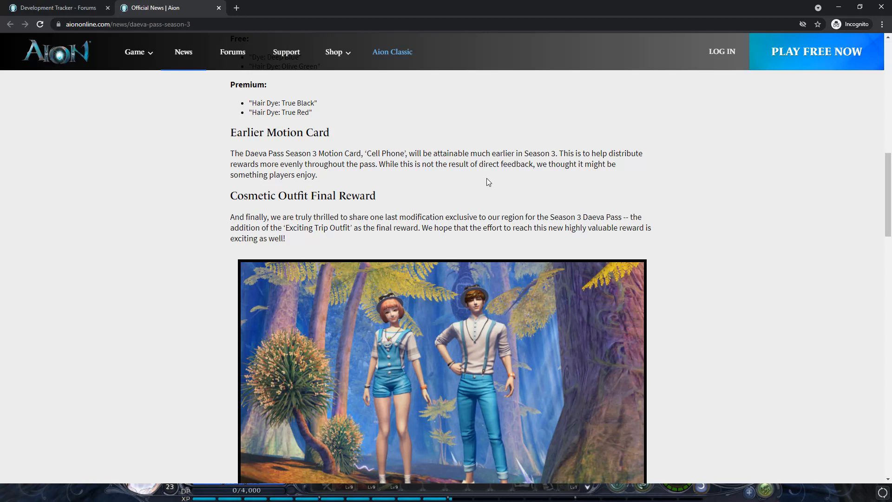
pyautogui.moveTo(491, 181)
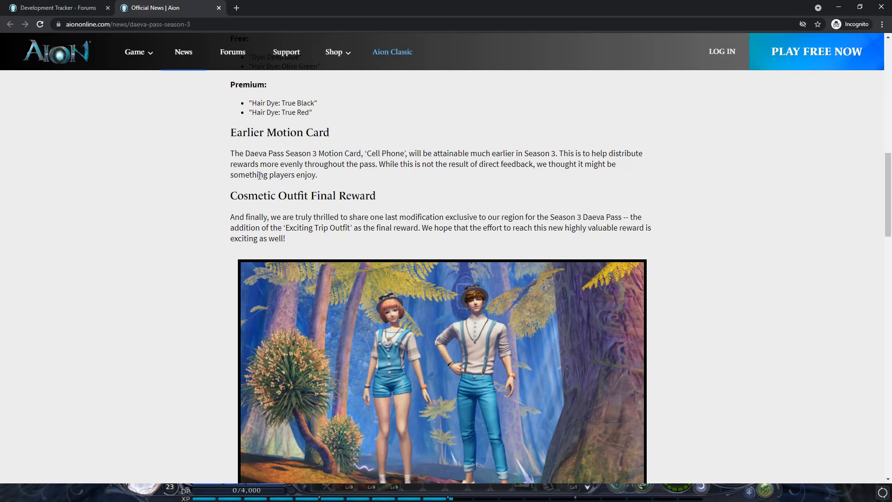
pyautogui.scroll(-3)
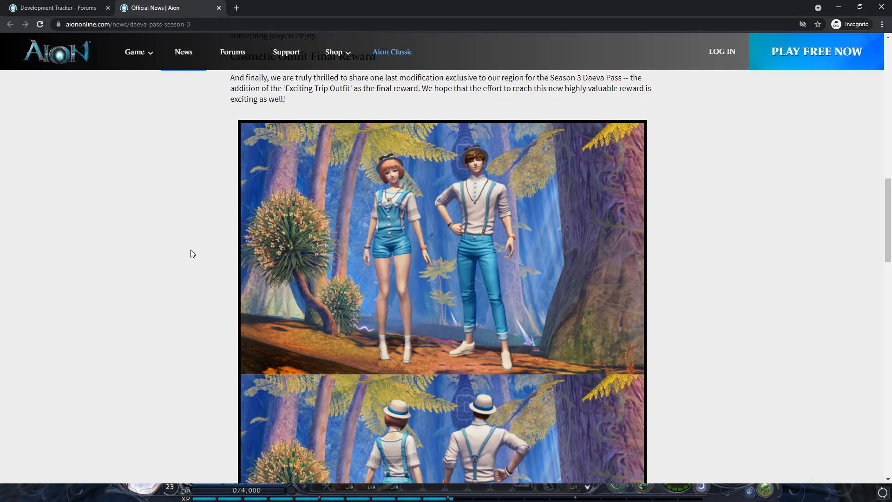
pyautogui.moveTo(195, 252)
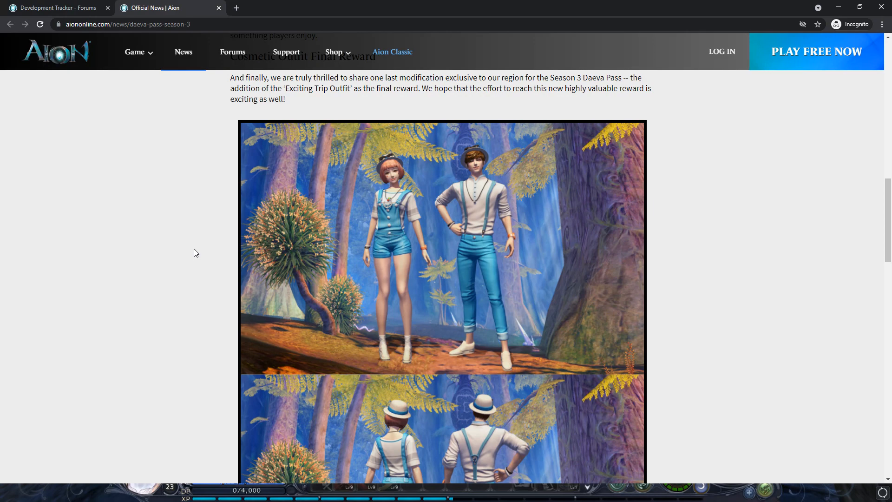
pyautogui.scroll(-3)
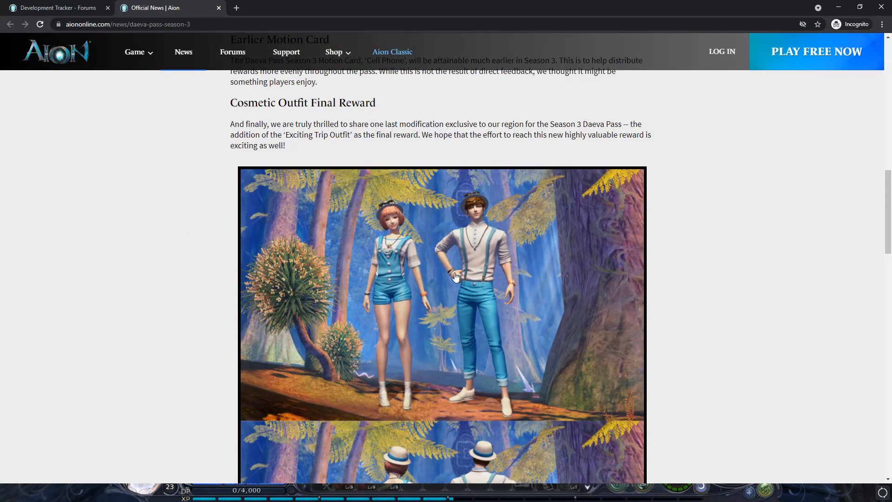
pyautogui.moveTo(626, 290)
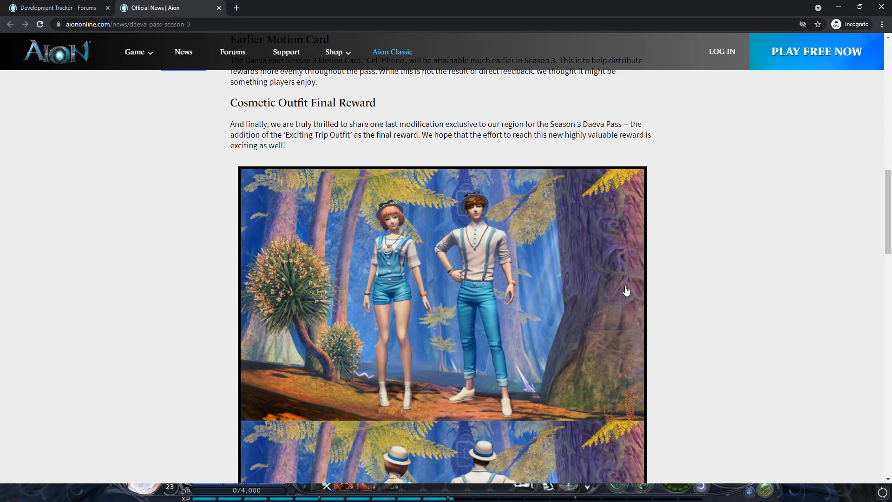
pyautogui.scroll(-3)
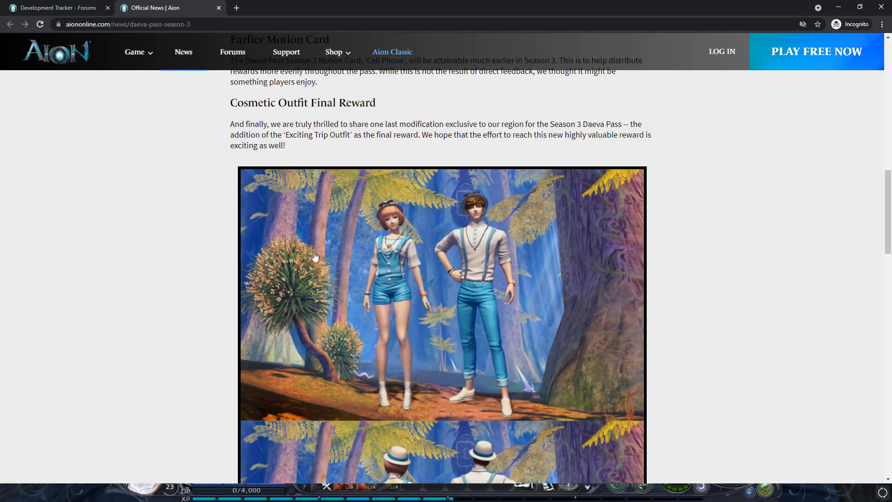
pyautogui.moveTo(476, 276)
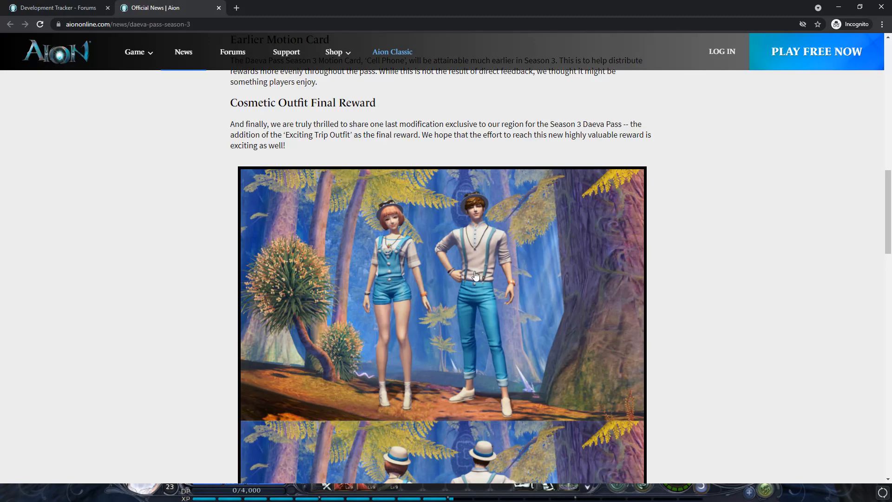
pyautogui.scroll(-3)
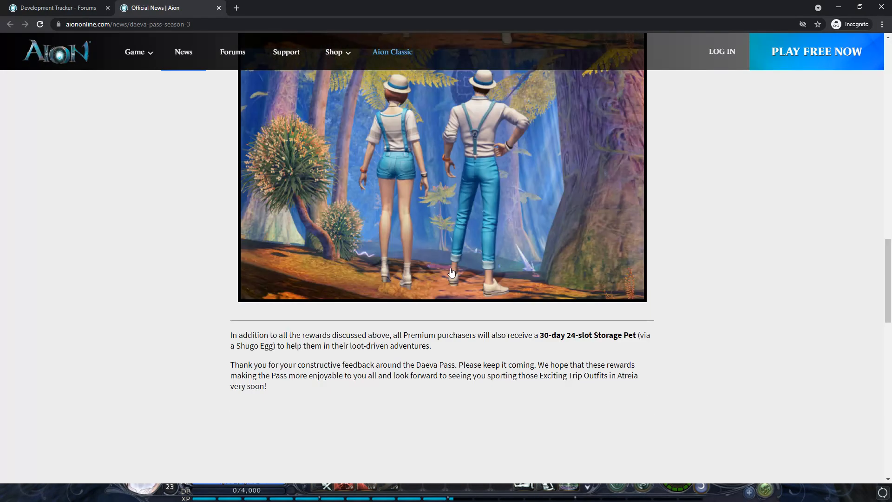
pyautogui.scroll(-3)
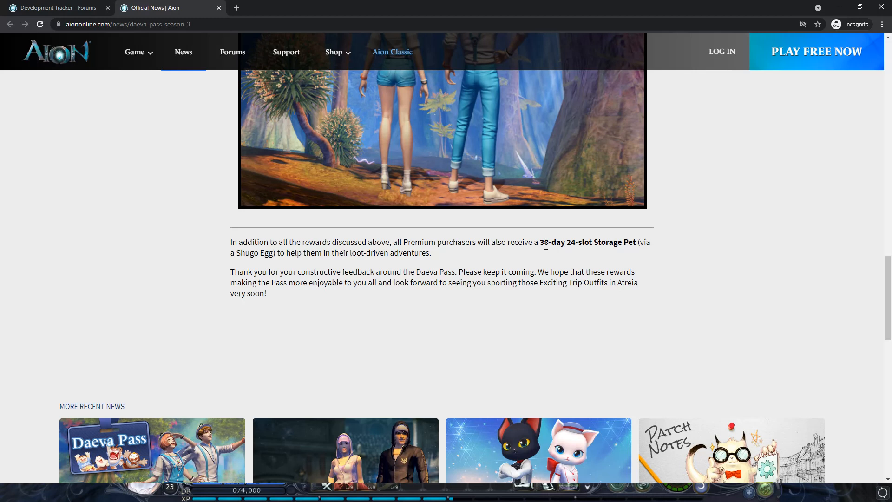
pyautogui.moveTo(540, 242); pyautogui.dragTo(608, 241)
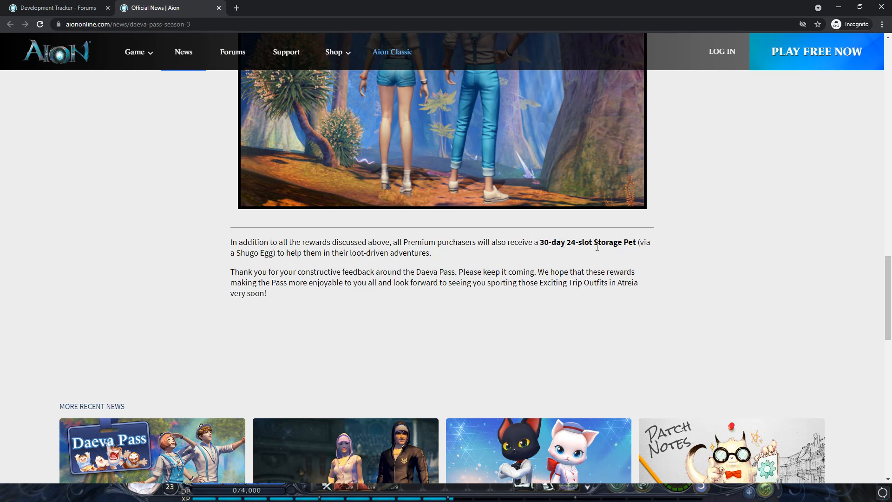
pyautogui.moveTo(643, 245)
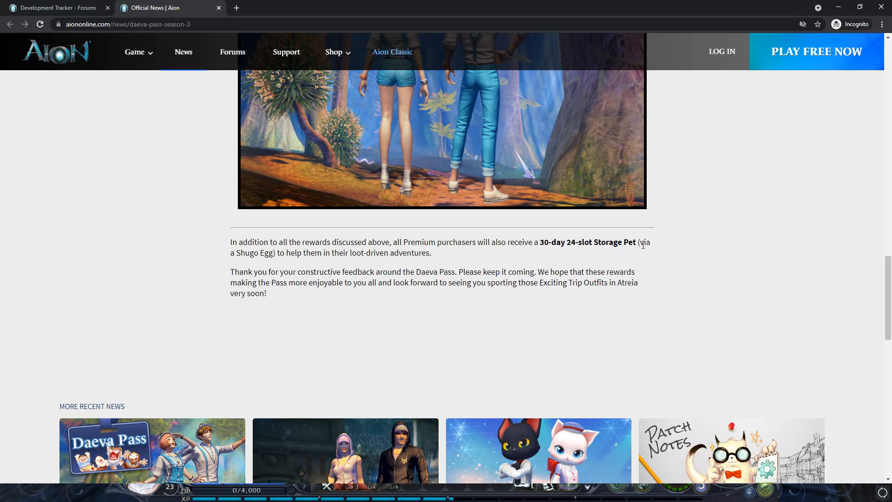
pyautogui.scroll(-3)
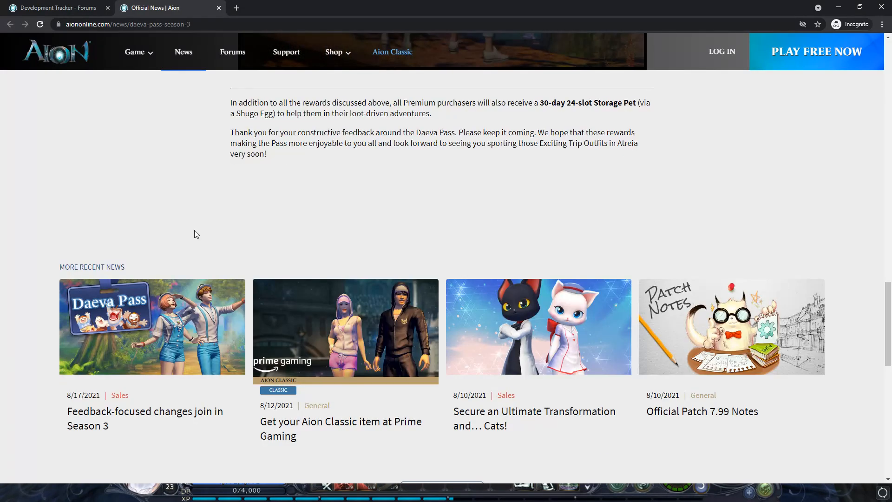
pyautogui.scroll(3)
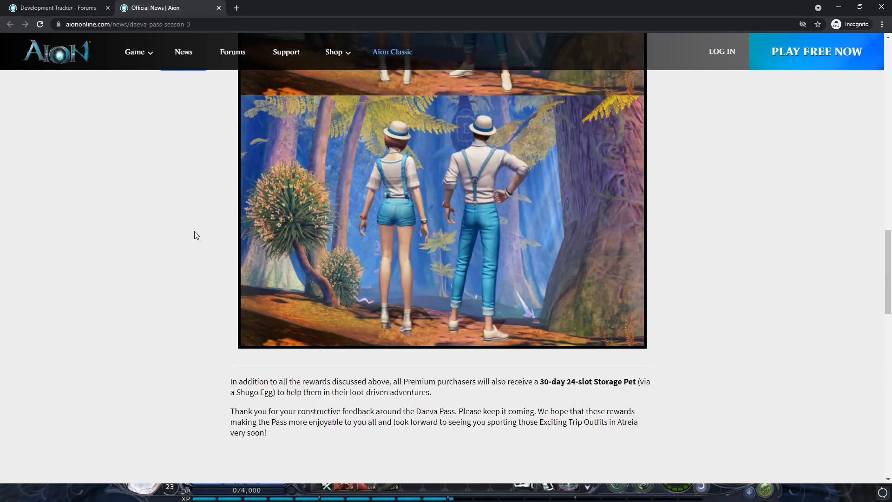
pyautogui.scroll(-3)
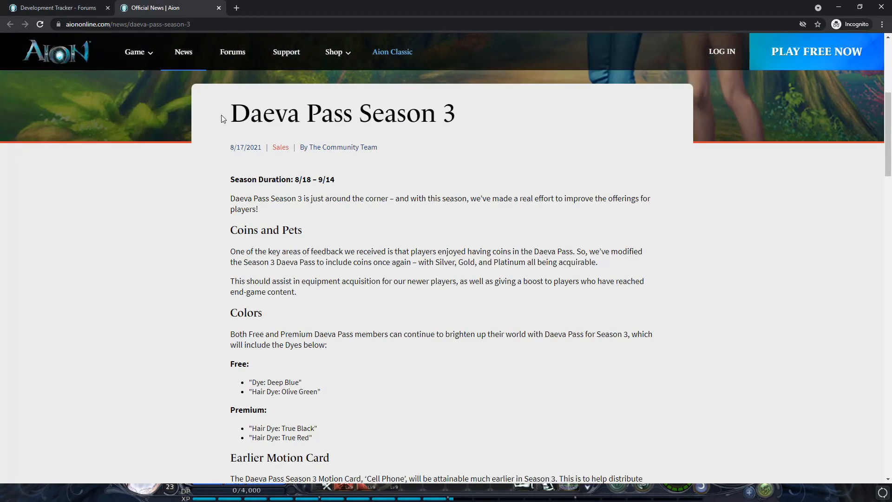
# Return to the Development Tracker page and scroll through today's staff posts.
pyautogui.click(53, 8)
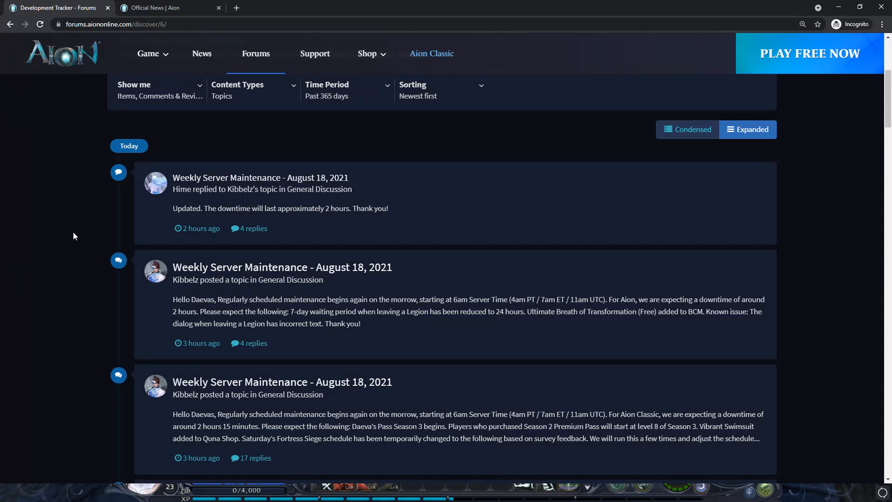
pyautogui.scroll(-3)
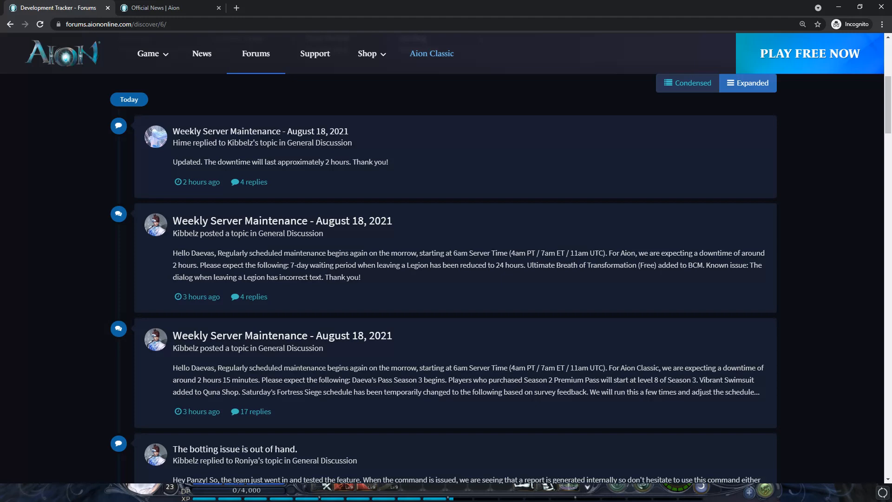
pyautogui.moveTo(77, 213)
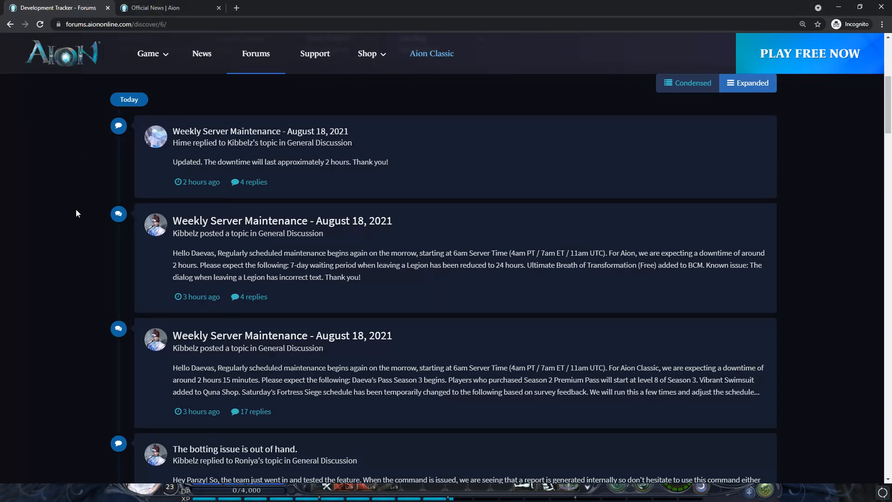
pyautogui.moveTo(121, 98)
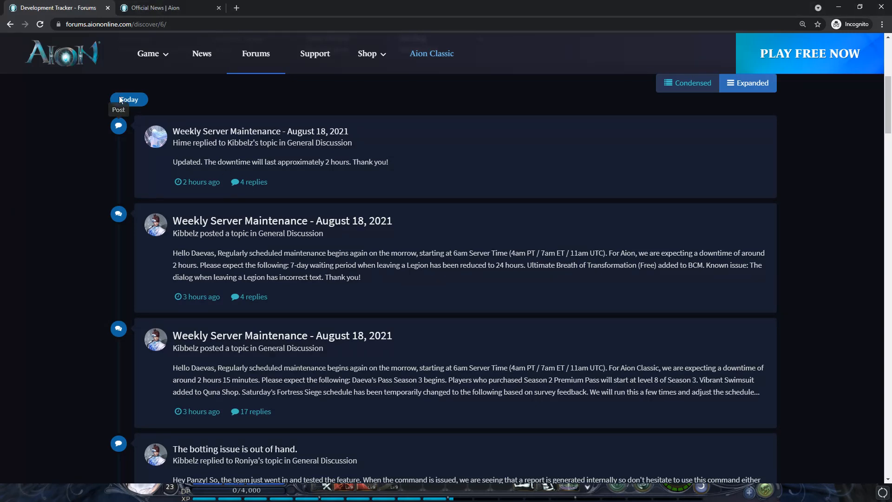
pyautogui.scroll(-3)
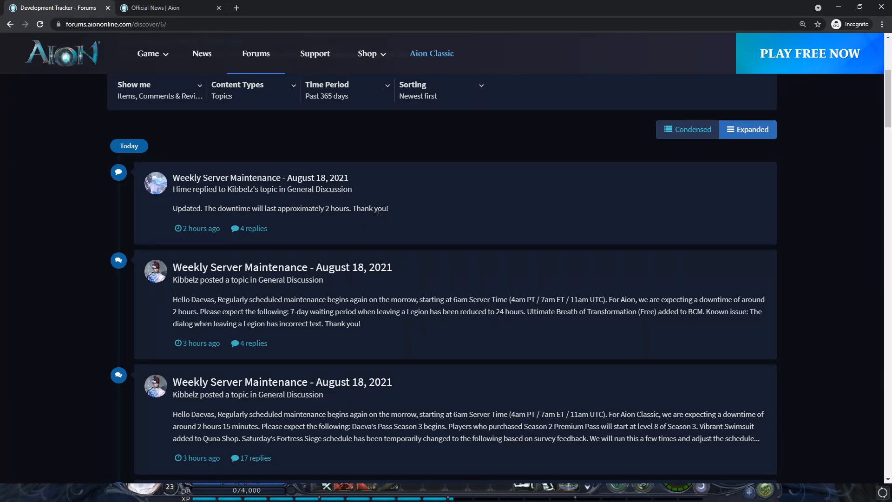
pyautogui.moveTo(266, 218)
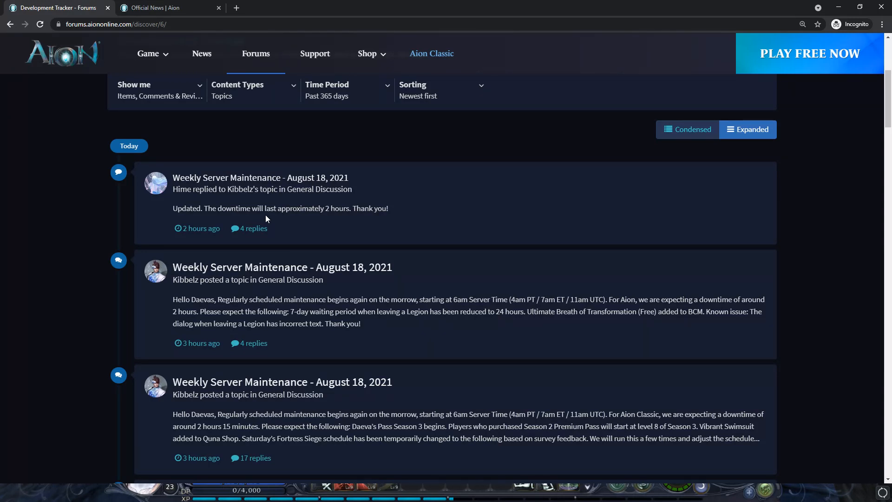
pyautogui.moveTo(391, 213)
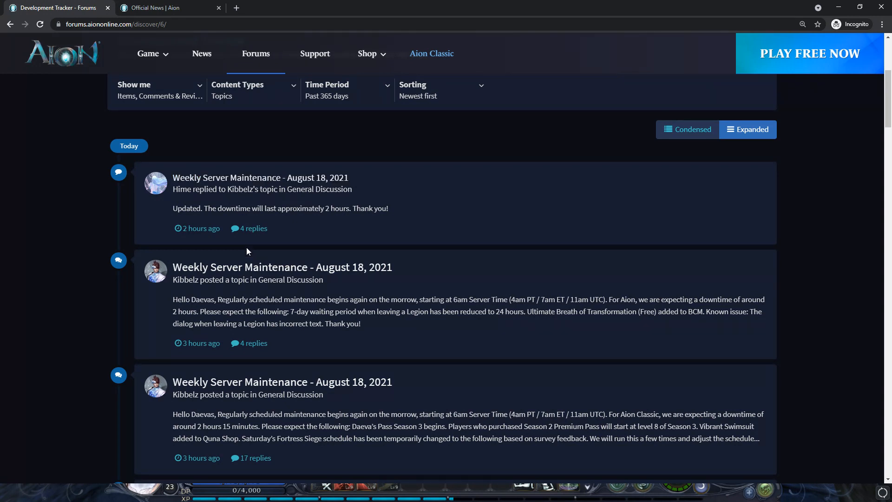
pyautogui.moveTo(289, 228)
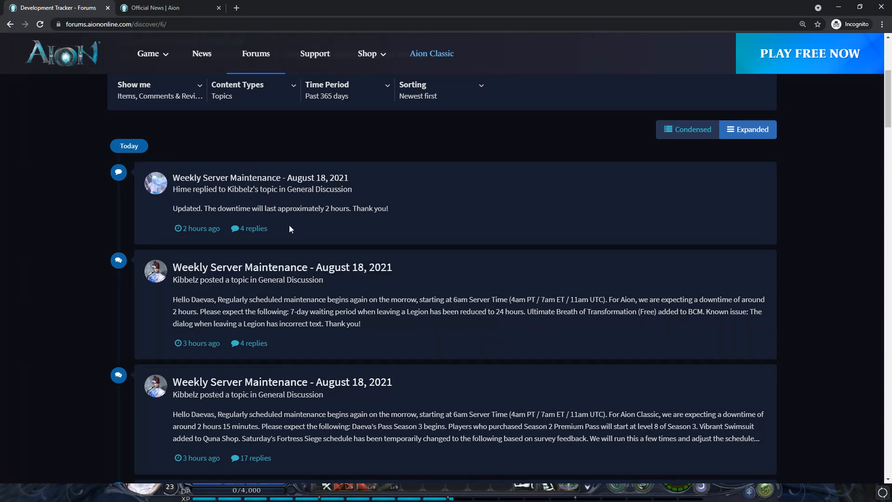
pyautogui.moveTo(274, 232)
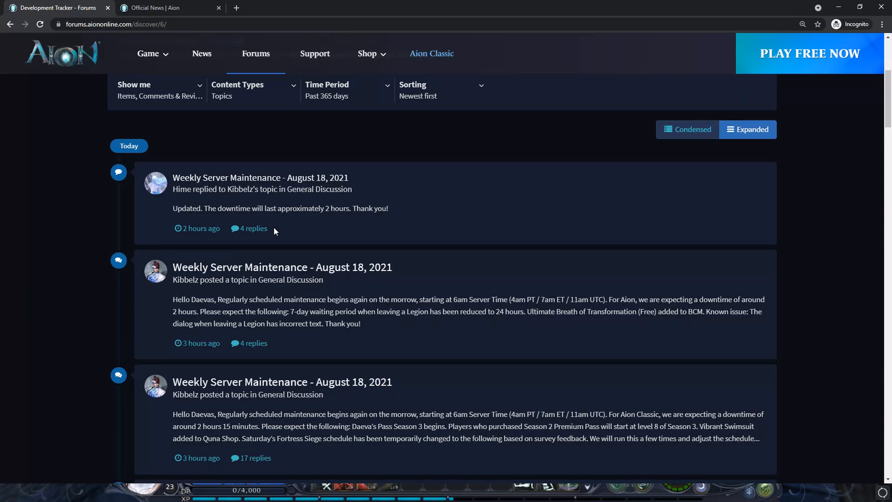
pyautogui.moveTo(281, 222)
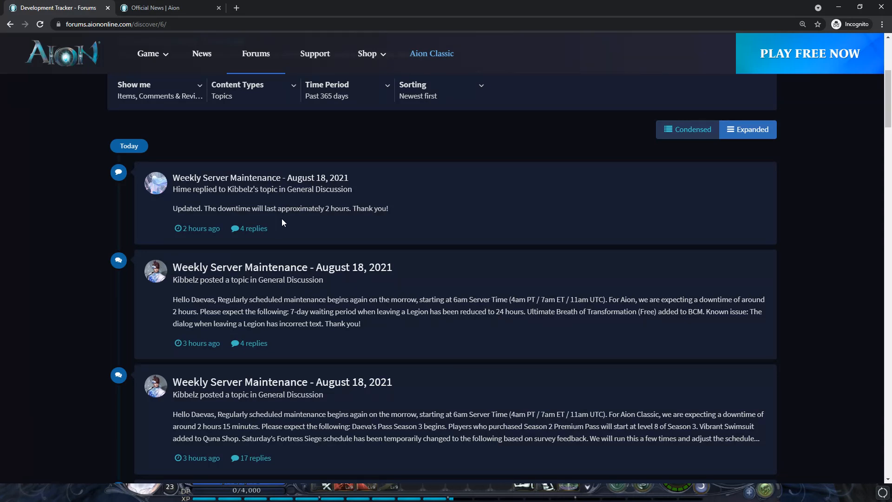
pyautogui.moveTo(119, 260)
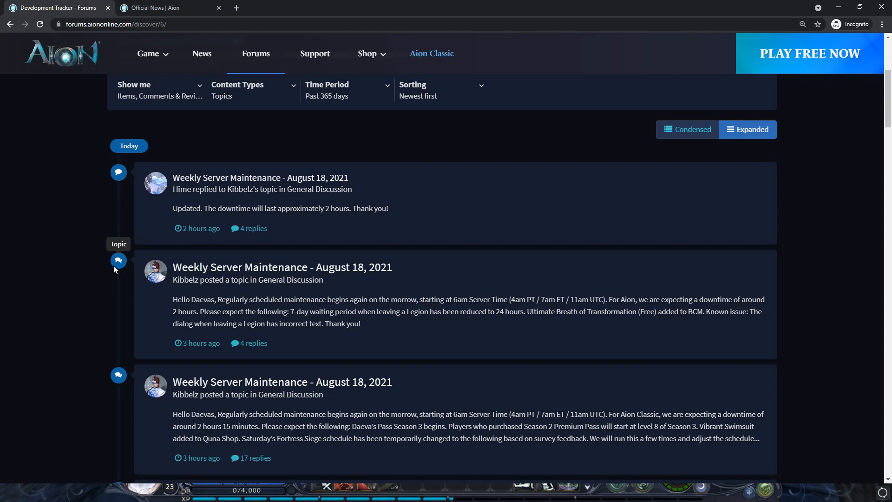
# Scroll further to the botting issue and Attendance Event Incoming replies from last week.
pyautogui.scroll(-3)
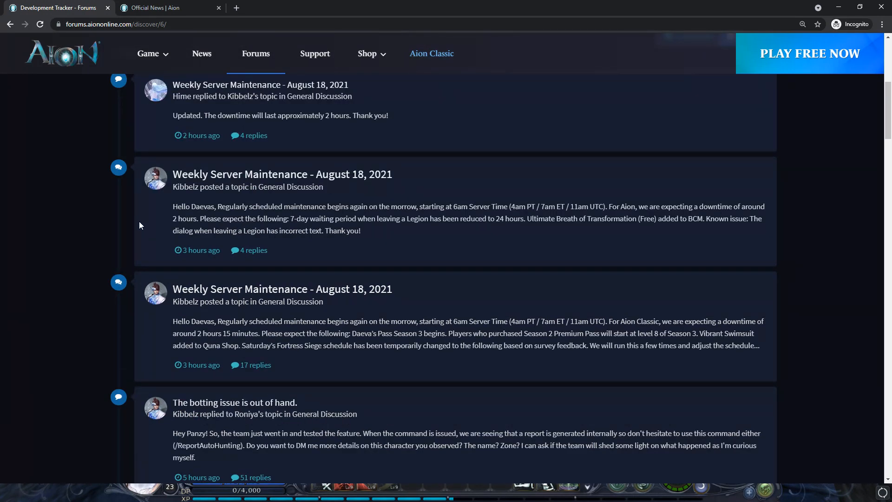
pyautogui.scroll(-3)
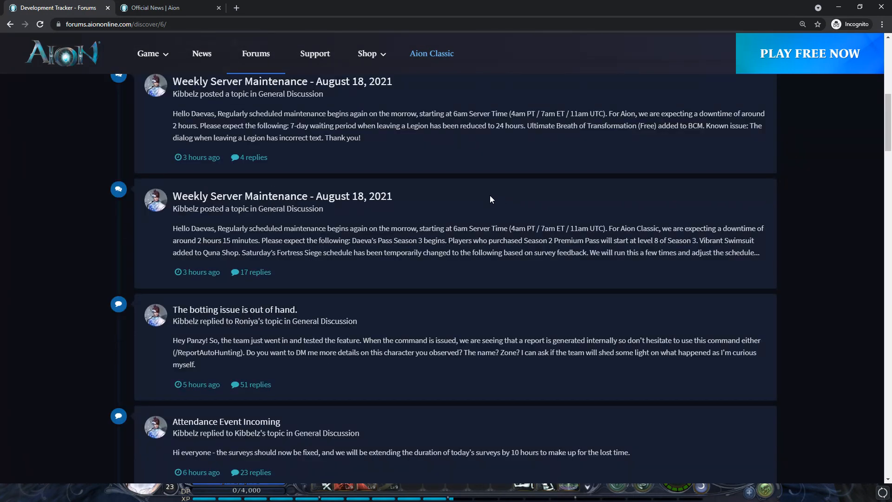
pyautogui.moveTo(458, 176)
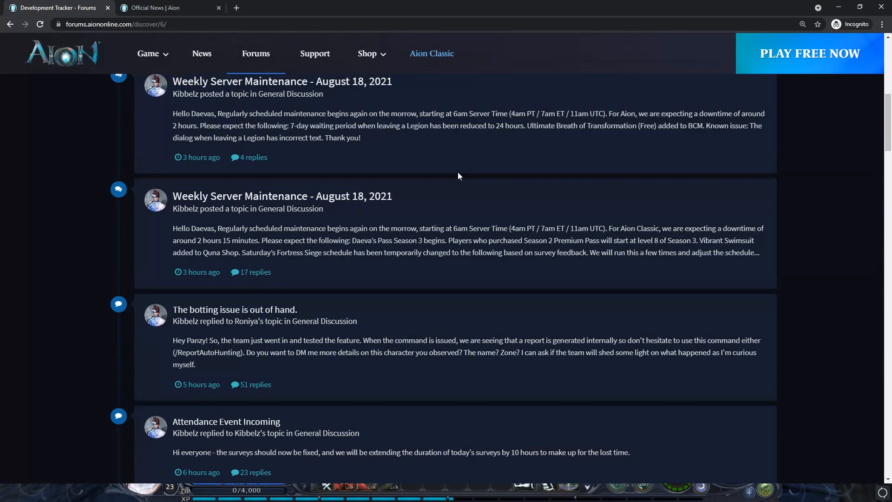
pyautogui.scroll(-3)
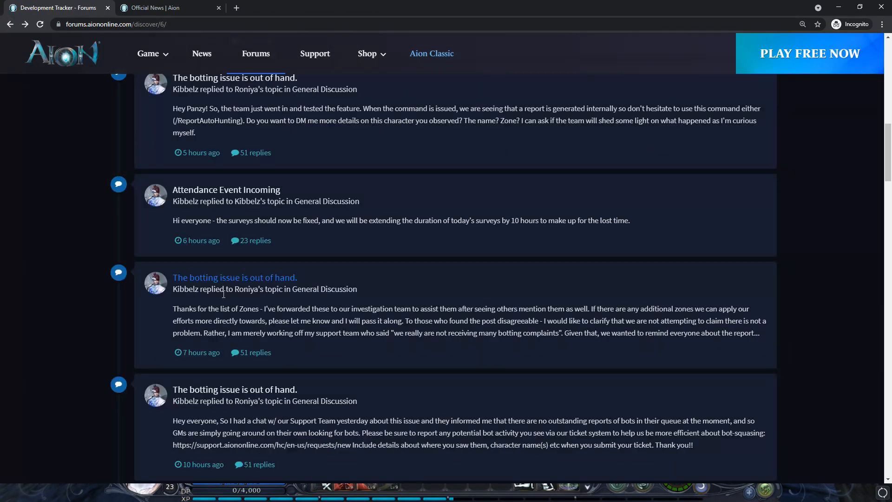
pyautogui.scroll(-3)
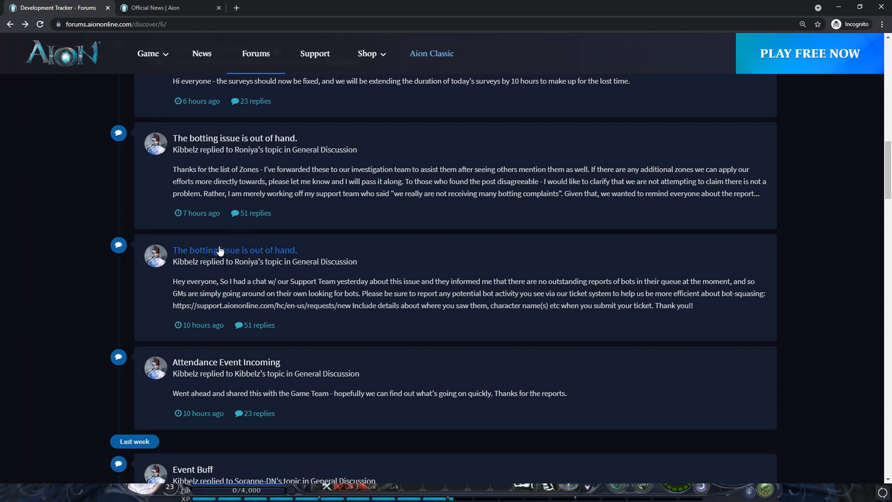
pyautogui.click(234, 250)
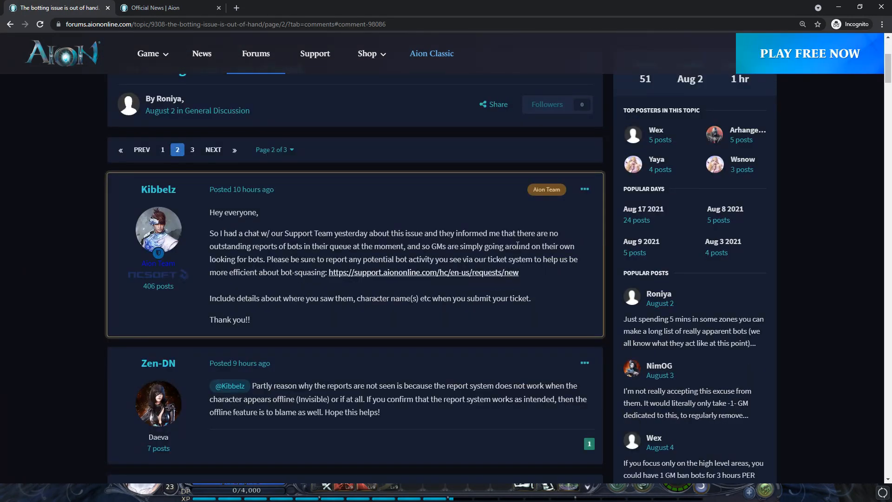
pyautogui.moveTo(271, 246); pyautogui.dragTo(406, 245)
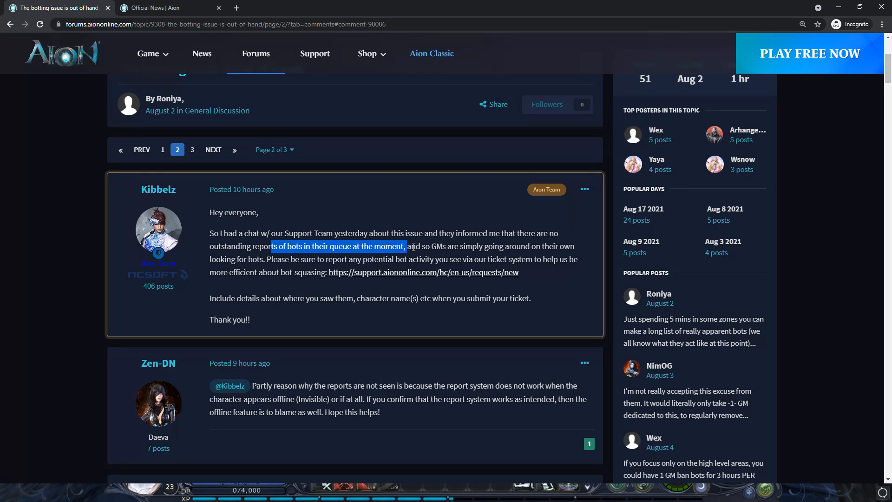
pyautogui.click(421, 246)
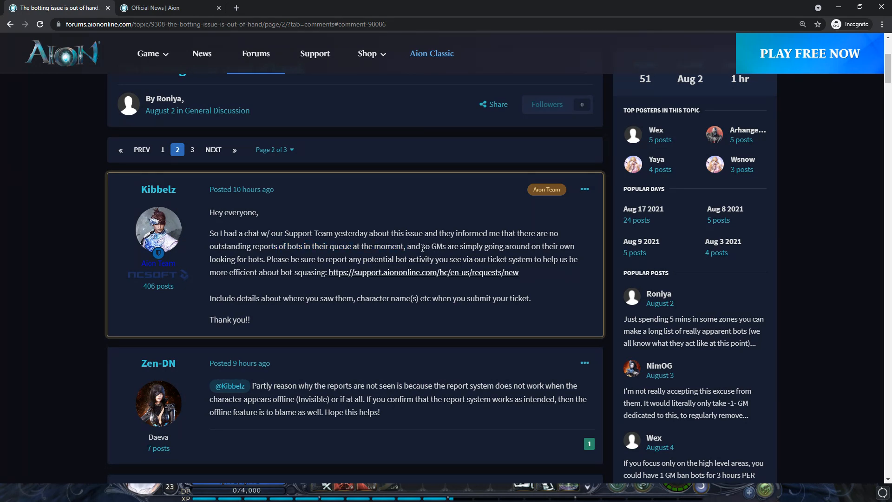
pyautogui.moveTo(424, 247); pyautogui.dragTo(568, 247)
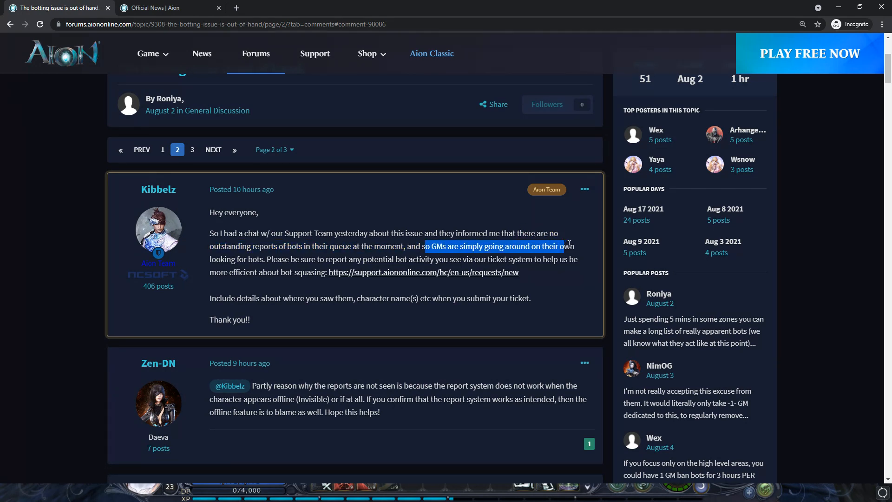
pyautogui.click(365, 251)
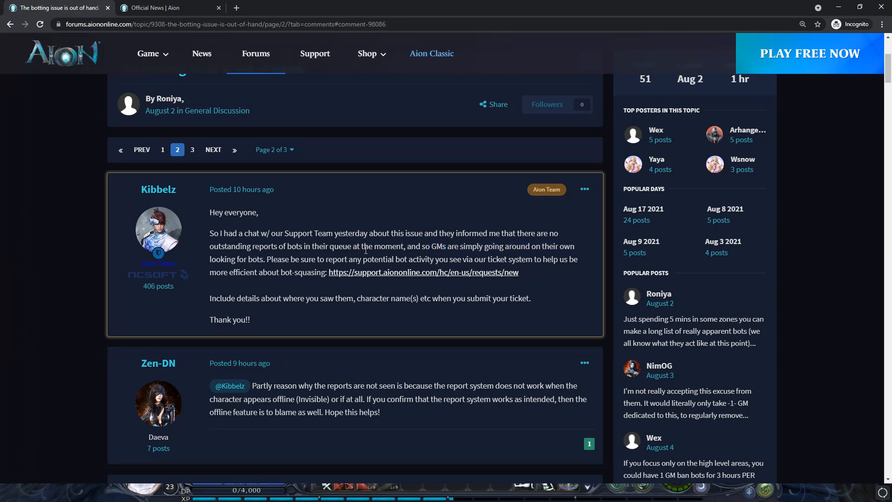
pyautogui.click(10, 24)
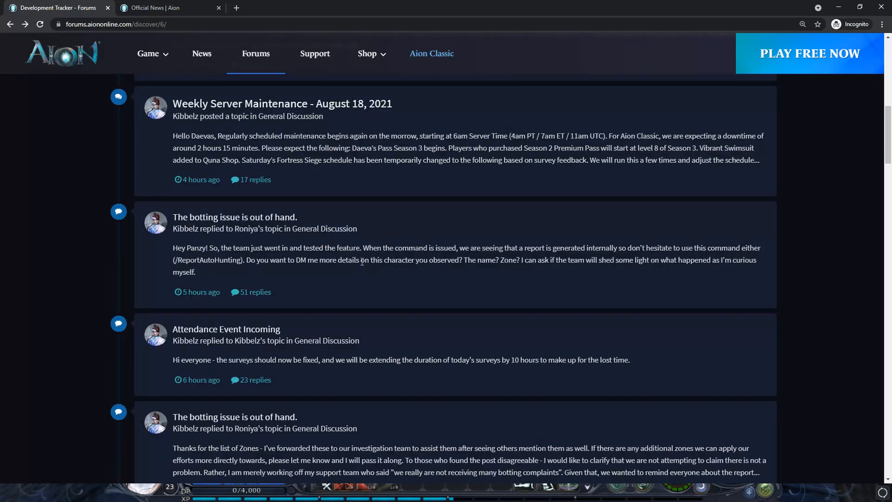
pyautogui.scroll(-3)
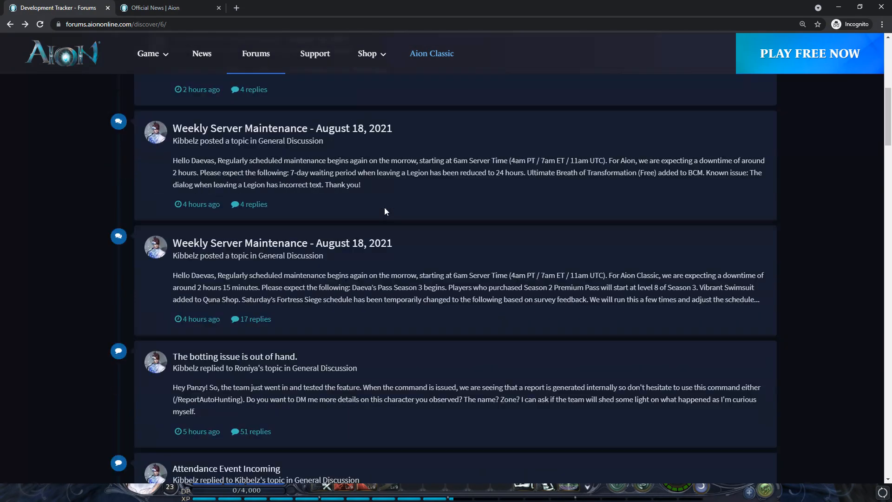
pyautogui.scroll(-3)
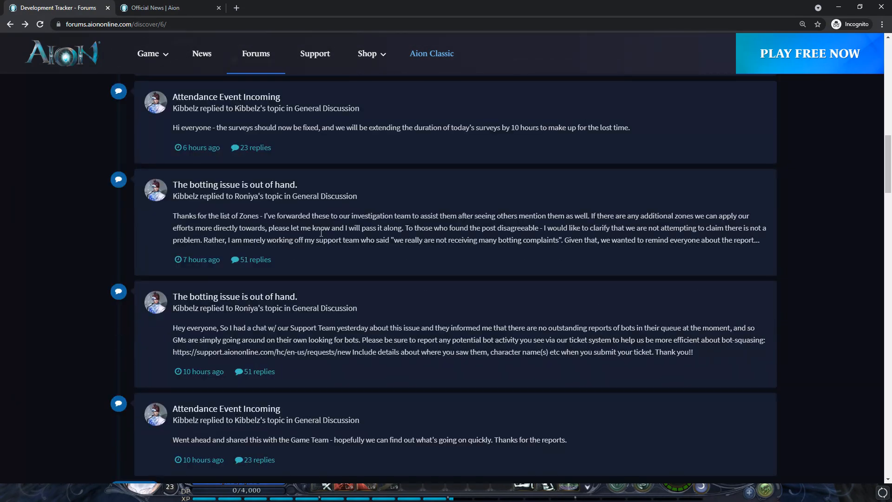
pyautogui.scroll(-3)
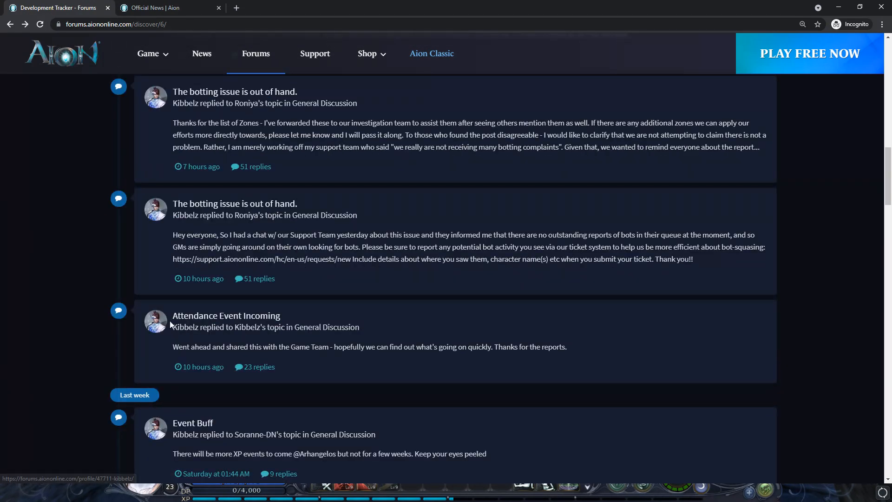
pyautogui.scroll(3)
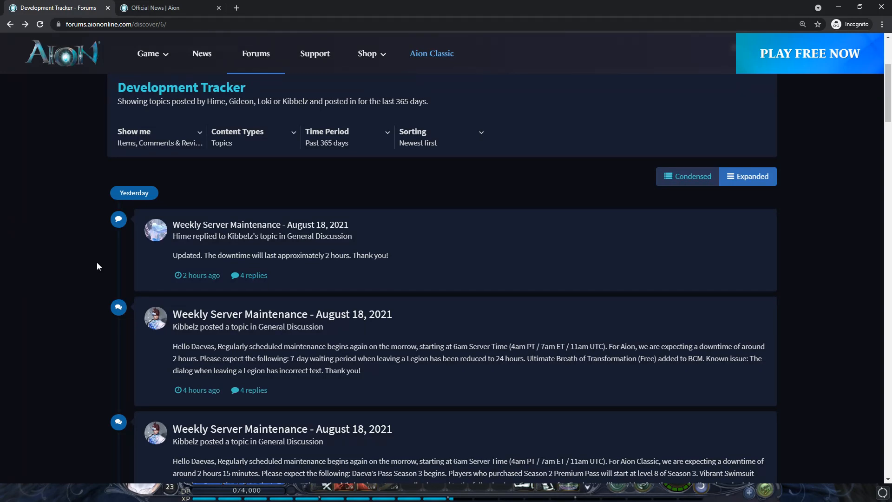
pyautogui.moveTo(103, 263)
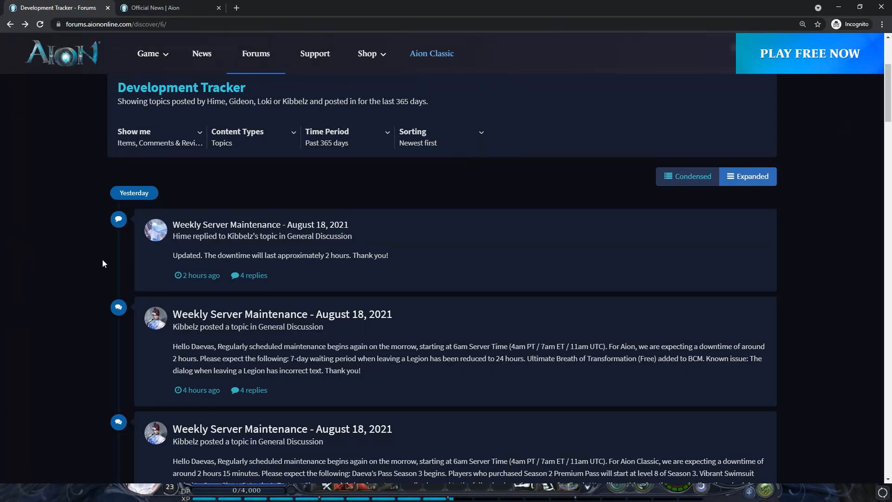
pyautogui.scroll(-3)
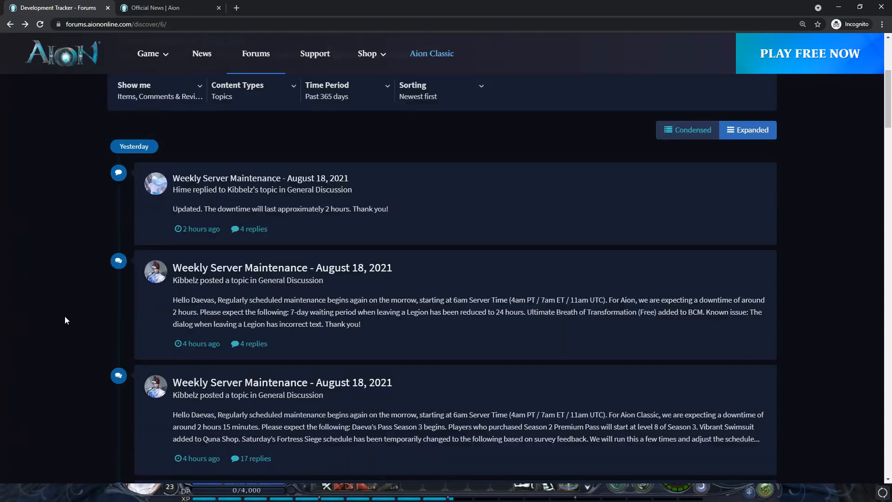
pyautogui.scroll(-3)
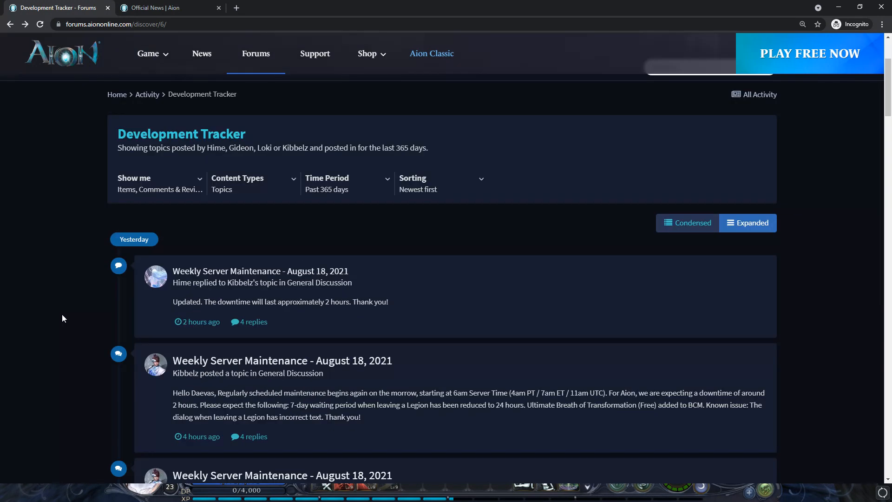
pyautogui.scroll(-3)
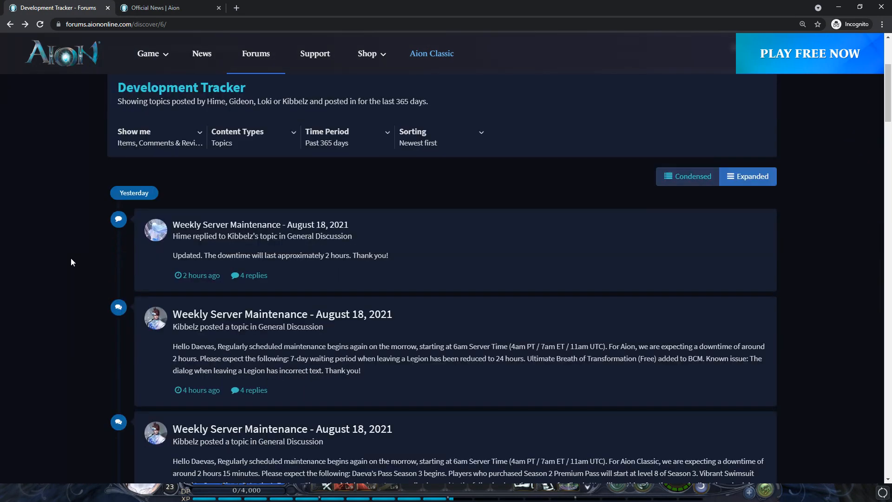
pyautogui.scroll(-3)
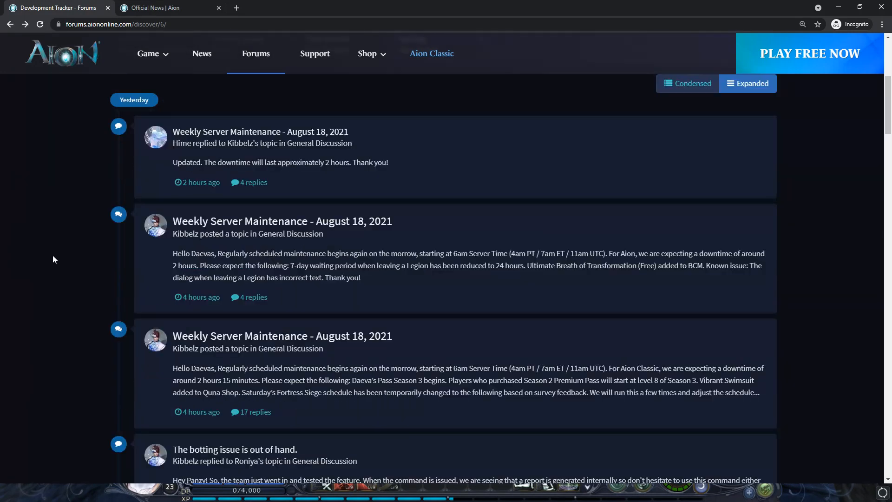
pyautogui.moveTo(51, 262)
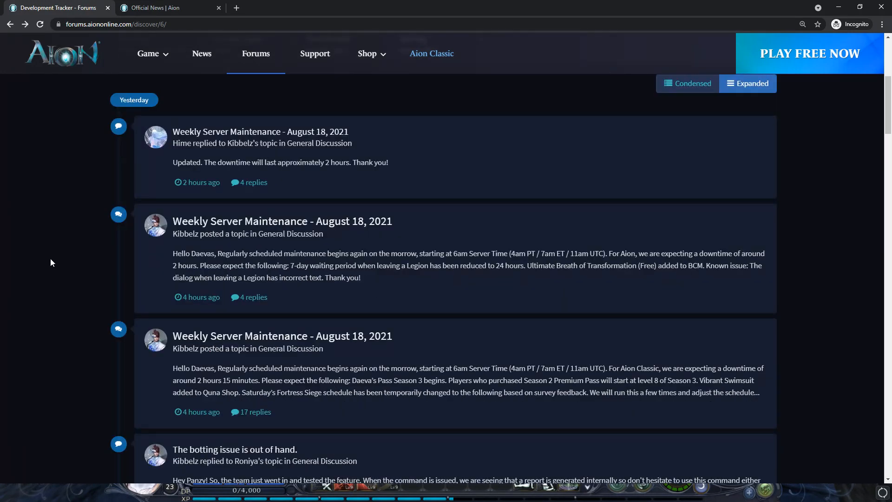
pyautogui.moveTo(407, 279)
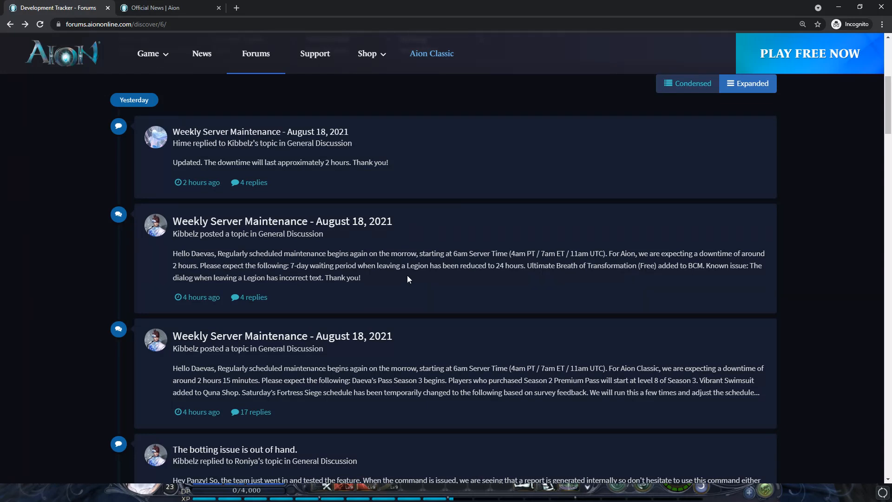
pyautogui.moveTo(389, 269)
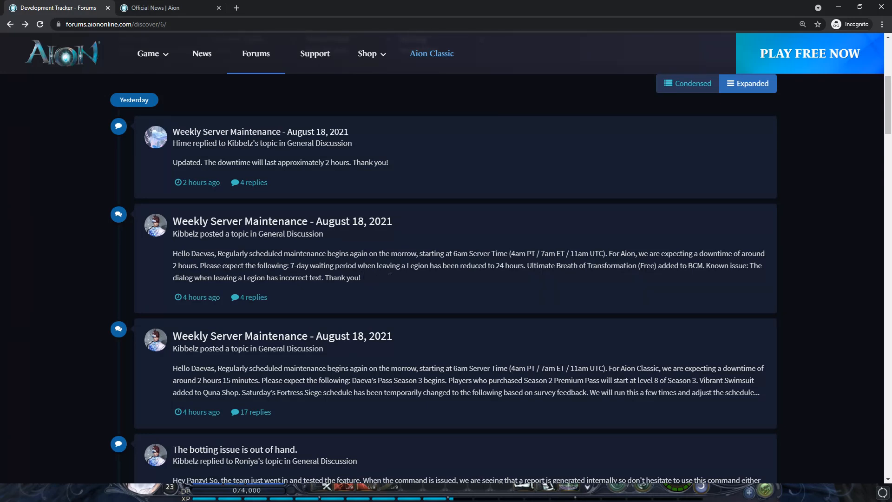
pyautogui.moveTo(470, 297)
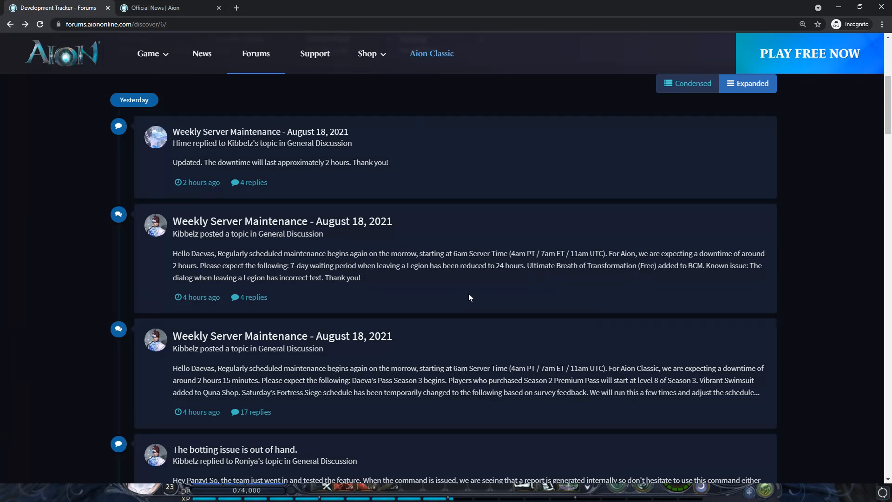
pyautogui.moveTo(350, 290)
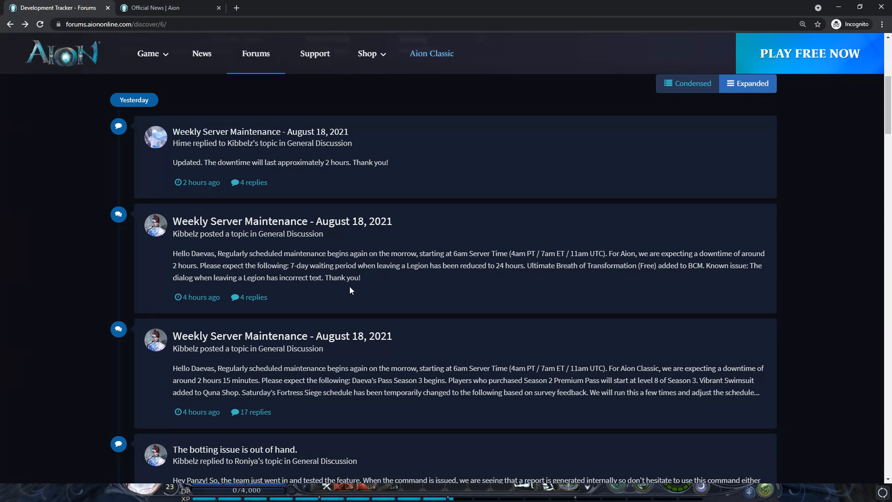